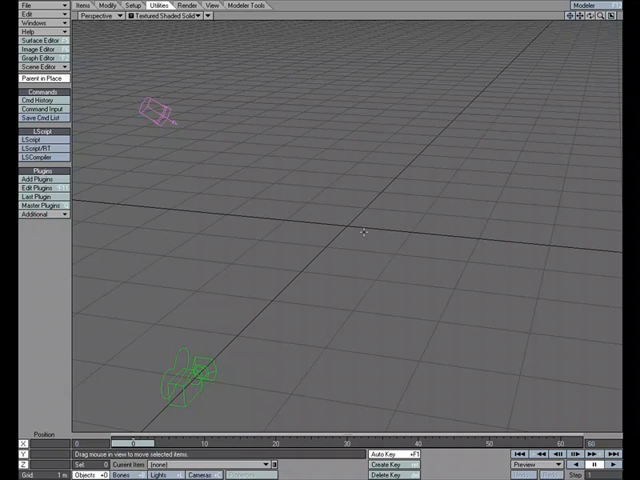
{"action": "mouse_move", "coordinate": [376, 238]}
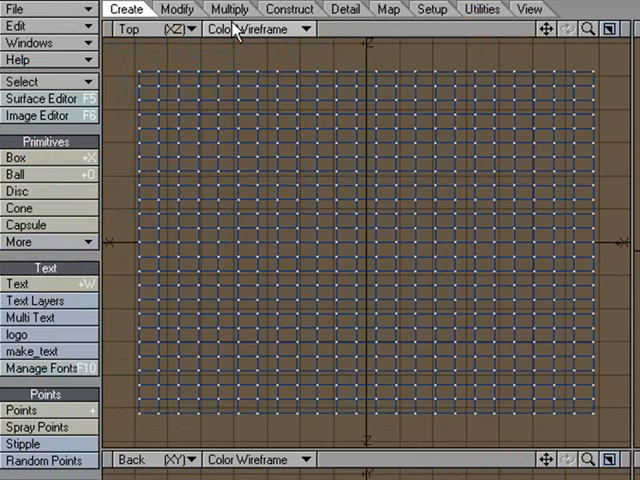
Pull grid points upward with the Modify tools to form two rolling hills.
{"action": "left_click", "coordinate": [176, 8]}
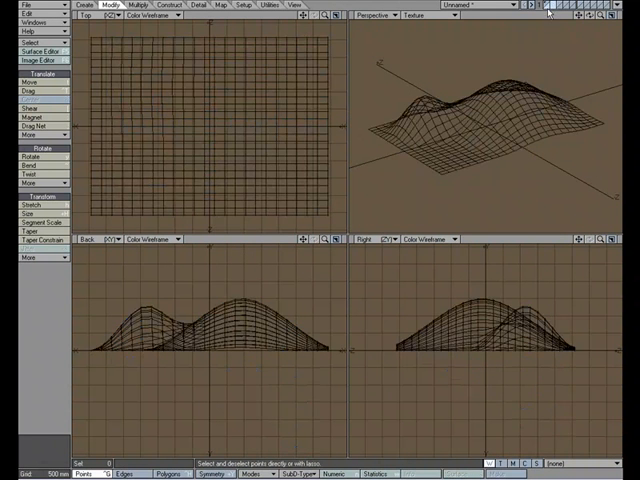
Add a Cone primitive in a new layer and rest it on the ground at the terrain centre.
{"action": "left_click", "coordinate": [128, 8]}
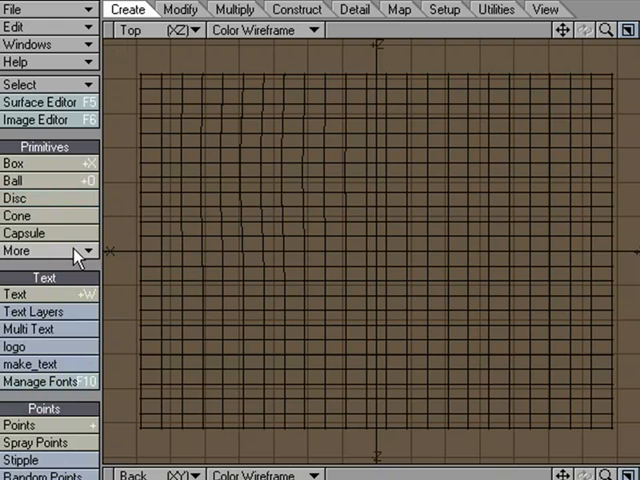
{"action": "left_click", "coordinate": [16, 216]}
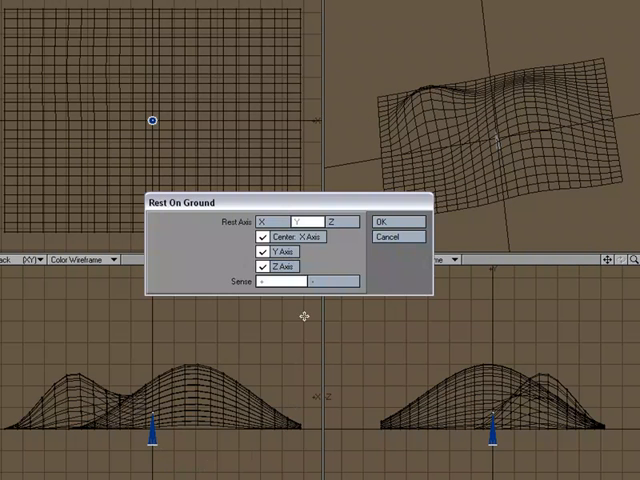
{"action": "left_click", "coordinate": [396, 220]}
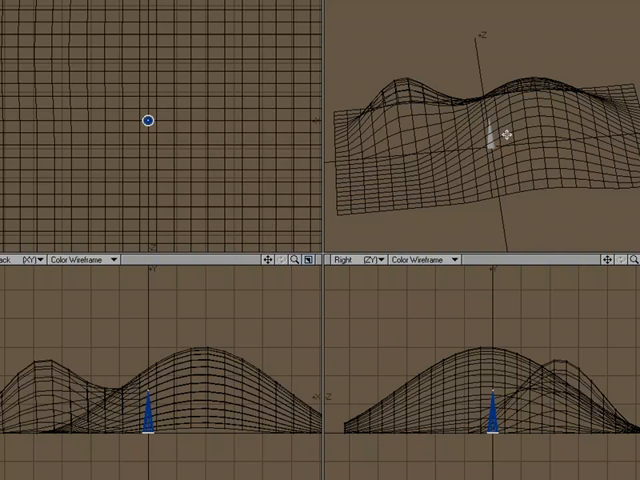
{"action": "mouse_move", "coordinate": [520, 148]}
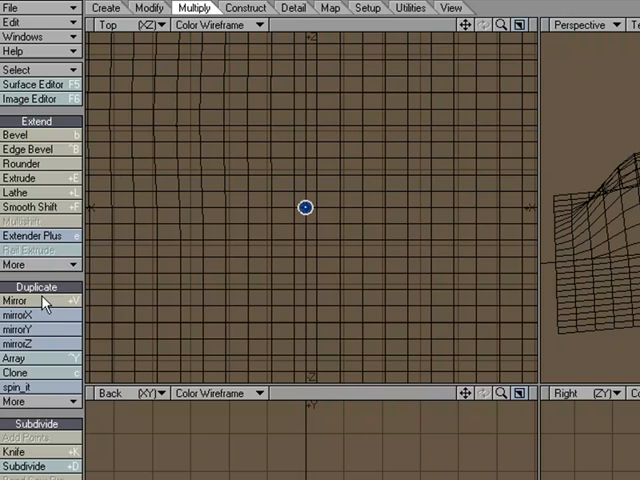
Run Point Clone Plus on the cone with zero random rotation, scale and offset.
{"action": "left_click", "coordinate": [18, 370]}
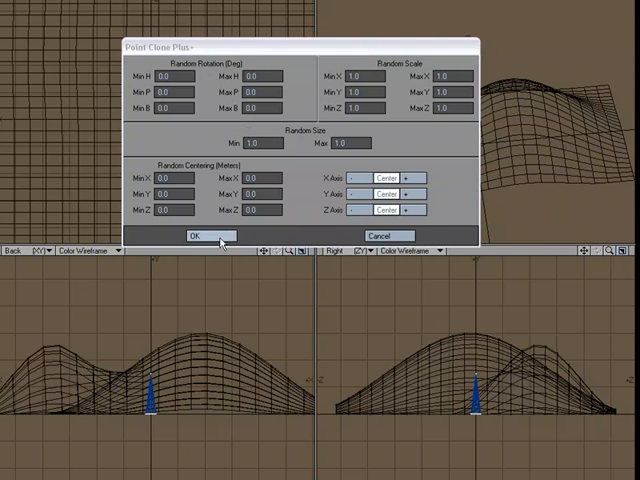
{"action": "left_click", "coordinate": [204, 236]}
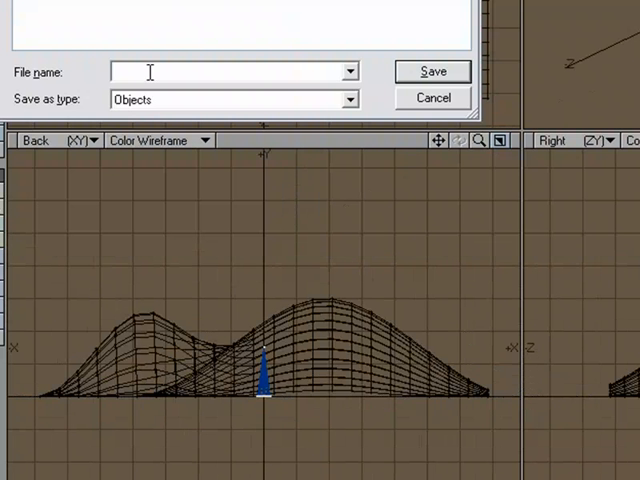
Save the terrain-and-cone object as HillTree_001.
{"action": "type", "text": "HillTree_001"}
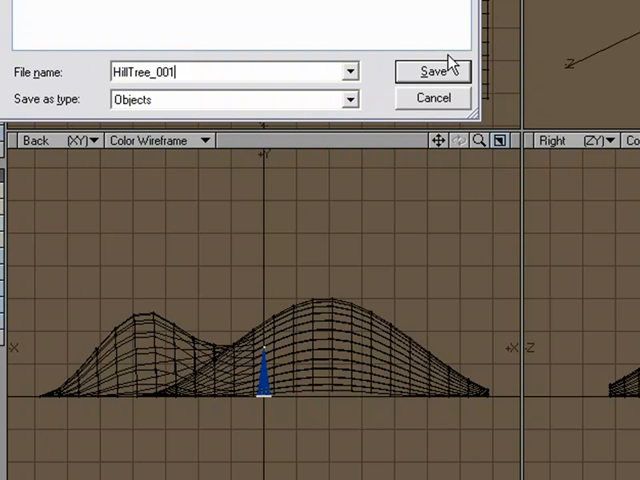
{"action": "left_click", "coordinate": [432, 70]}
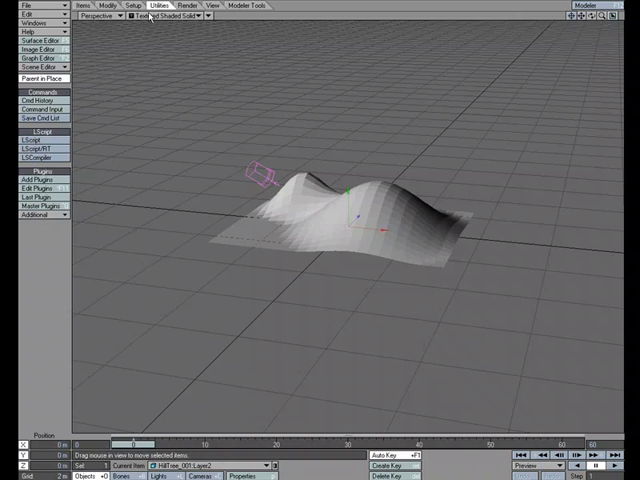
Switch the Layout viewport shading to Wireframe for the terrain.
{"action": "left_click", "coordinate": [178, 16]}
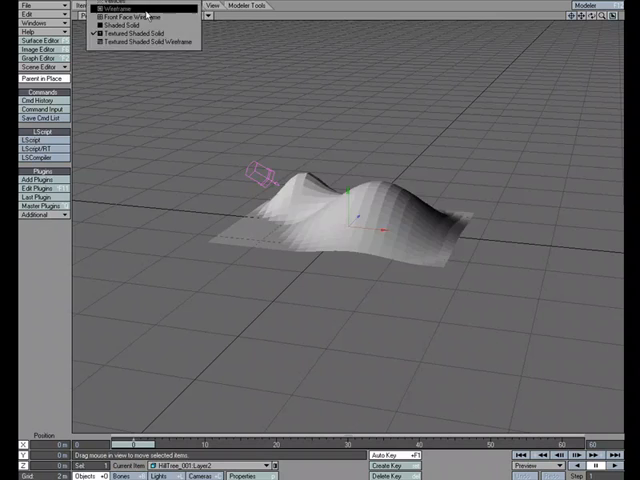
{"action": "left_click", "coordinate": [116, 8]}
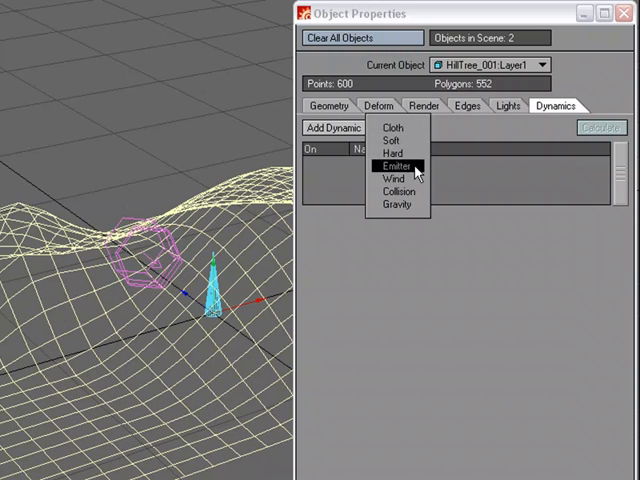
Add an Emitter to HillTree_001 with Object-Vertices nozzle, birth rate 600 per frame, limit 600.
{"action": "left_click", "coordinate": [398, 164]}
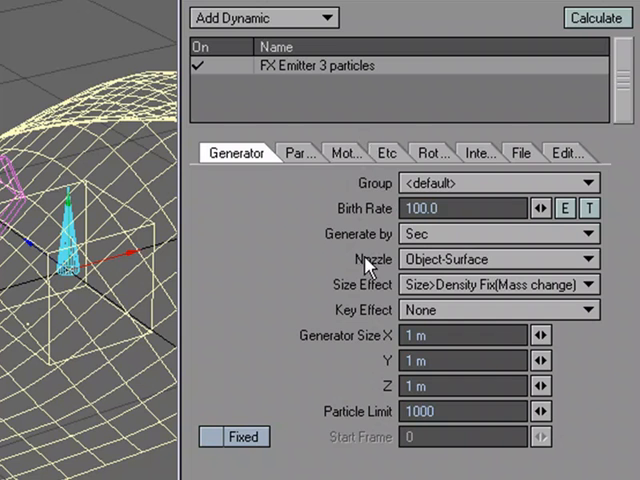
{"action": "left_click", "coordinate": [490, 260]}
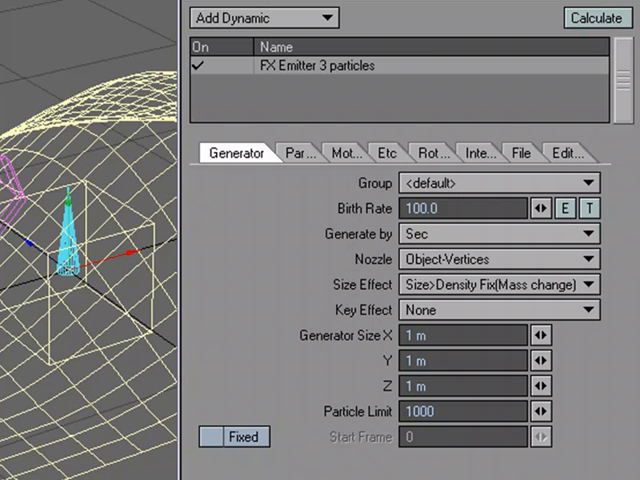
{"action": "mouse_move", "coordinate": [398, 240]}
{"action": "type", "text": "600"}
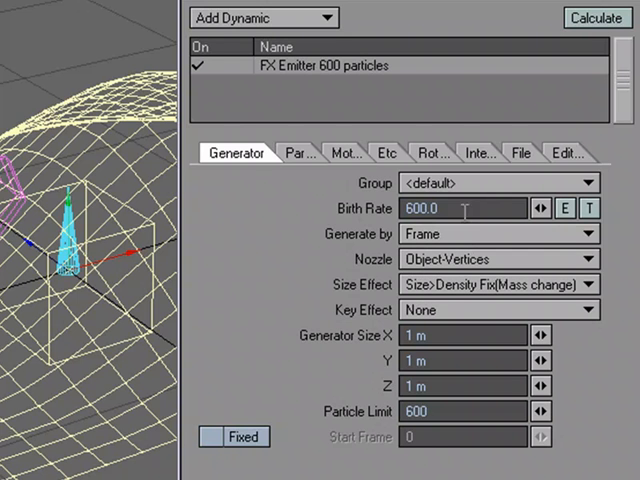
{"action": "mouse_move", "coordinate": [404, 232]}
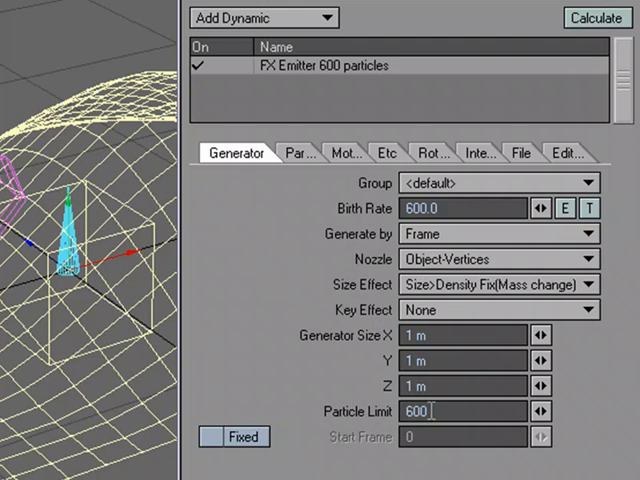
{"action": "left_click", "coordinate": [596, 18]}
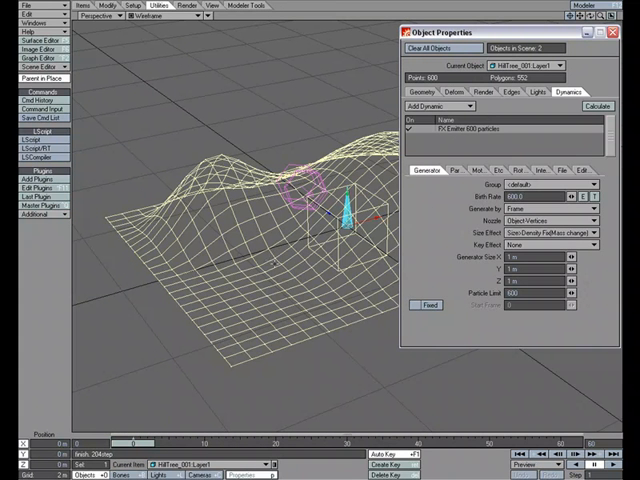
In ParticleFX Linker, link HillTree_001:Layer1 particles to Layer2 as replacement with 600 copies.
{"action": "left_click", "coordinate": [530, 66]}
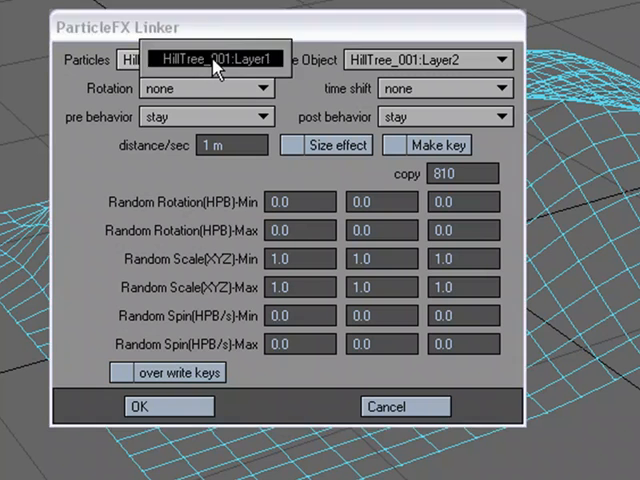
{"action": "left_click", "coordinate": [212, 58]}
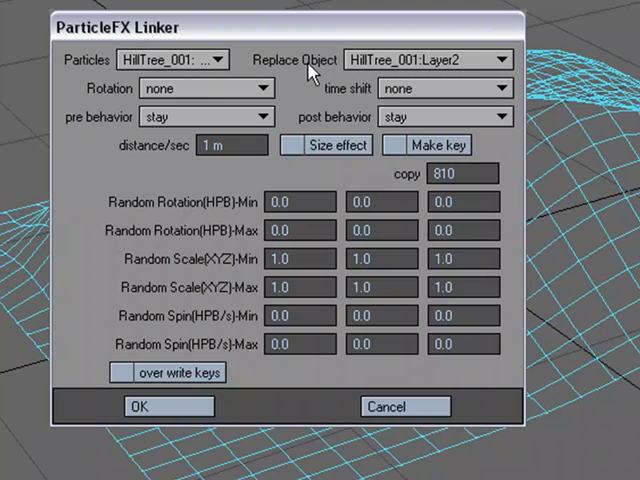
{"action": "left_click", "coordinate": [500, 60]}
{"action": "type", "text": "600"}
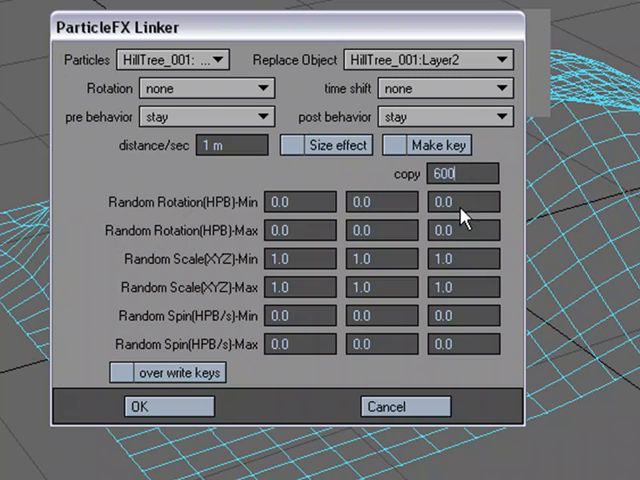
{"action": "left_click", "coordinate": [168, 406]}
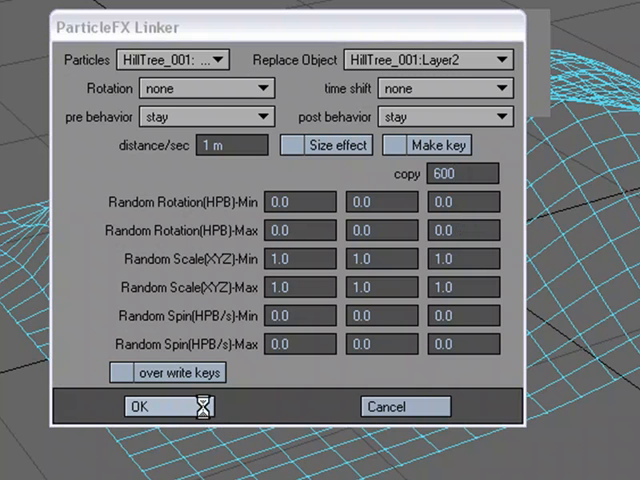
Confirm the FX Linker to scatter hundreds of cone trees across the terrain vertices.
{"action": "left_click", "coordinate": [152, 406]}
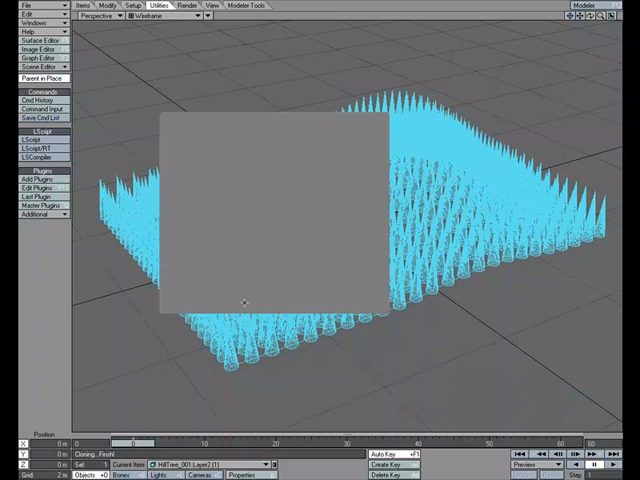
{"action": "left_click", "coordinate": [128, 16]}
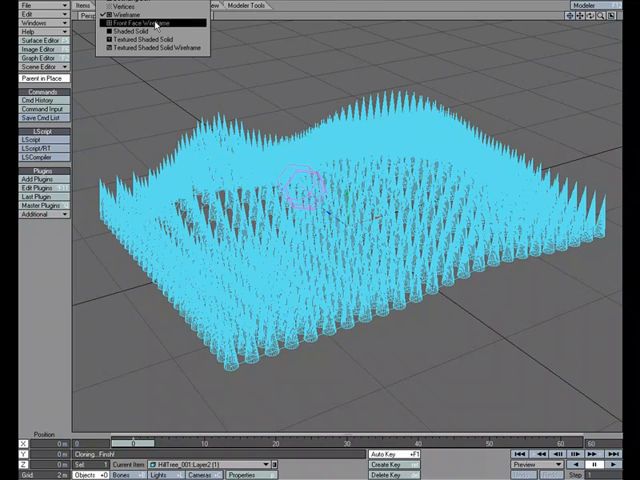